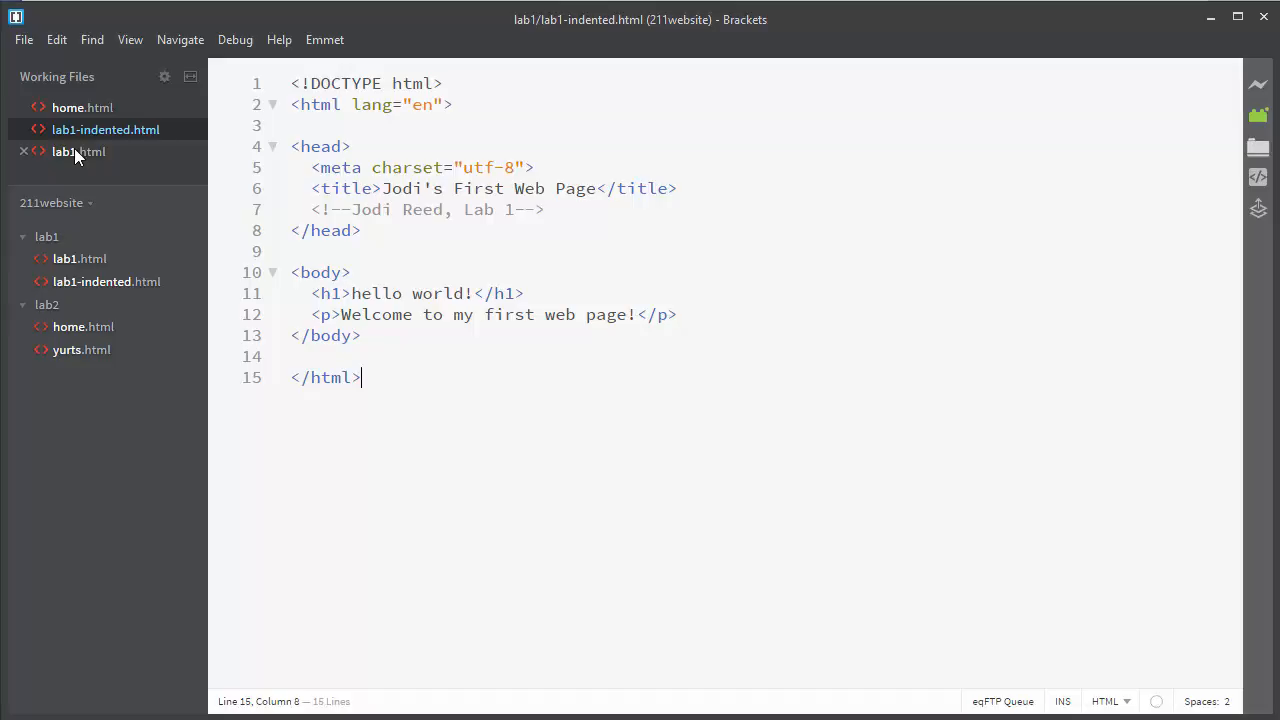
Open the original unindented lab1.html from the Working Files list.
click(78, 151)
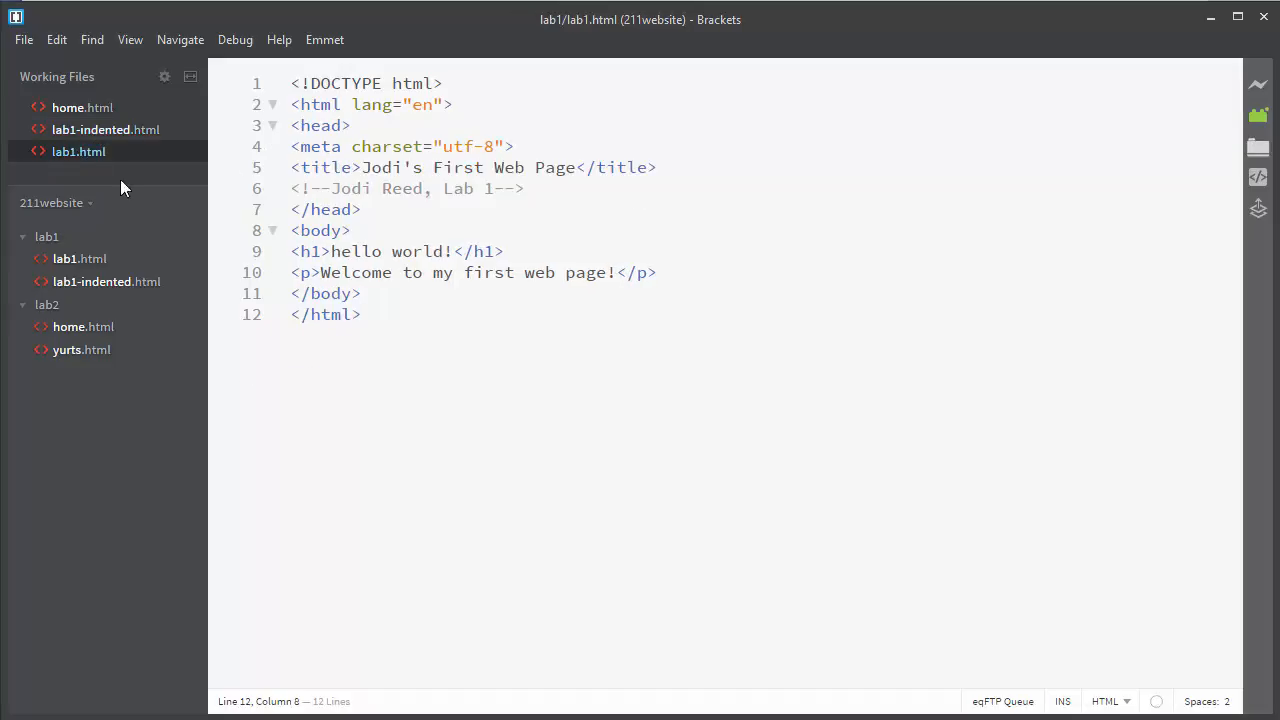
click(389, 251)
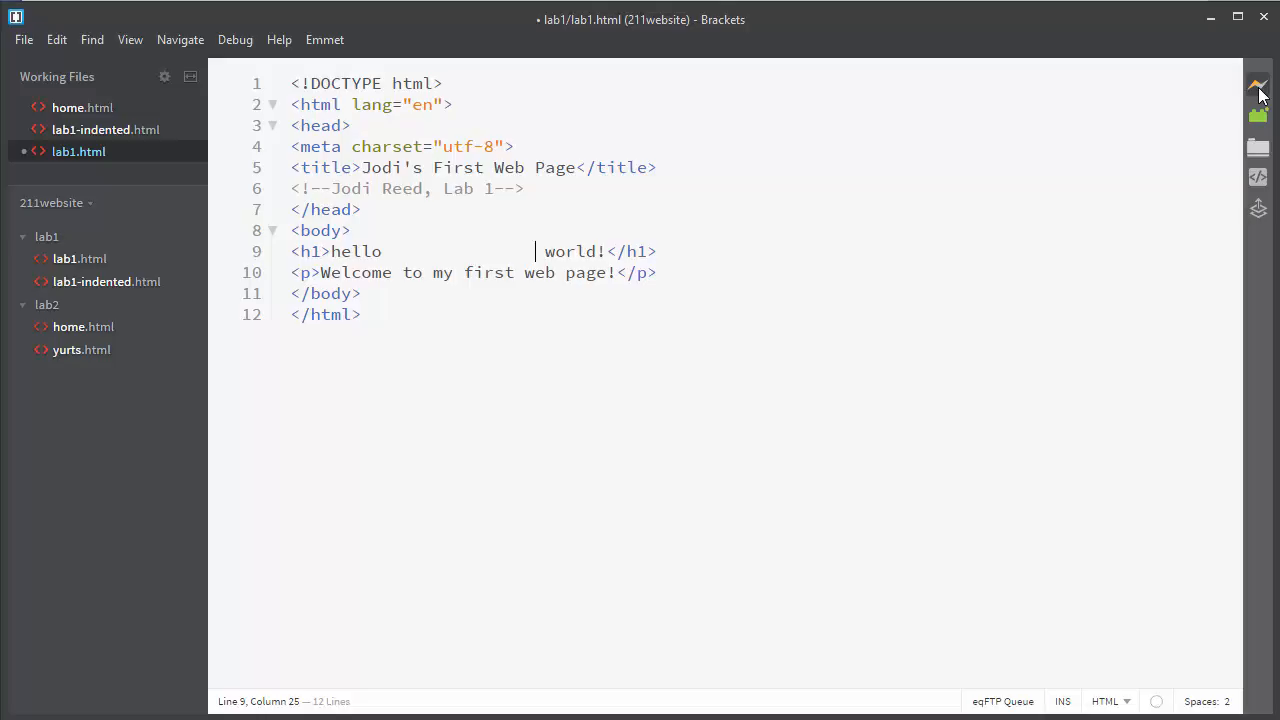
click(1258, 85)
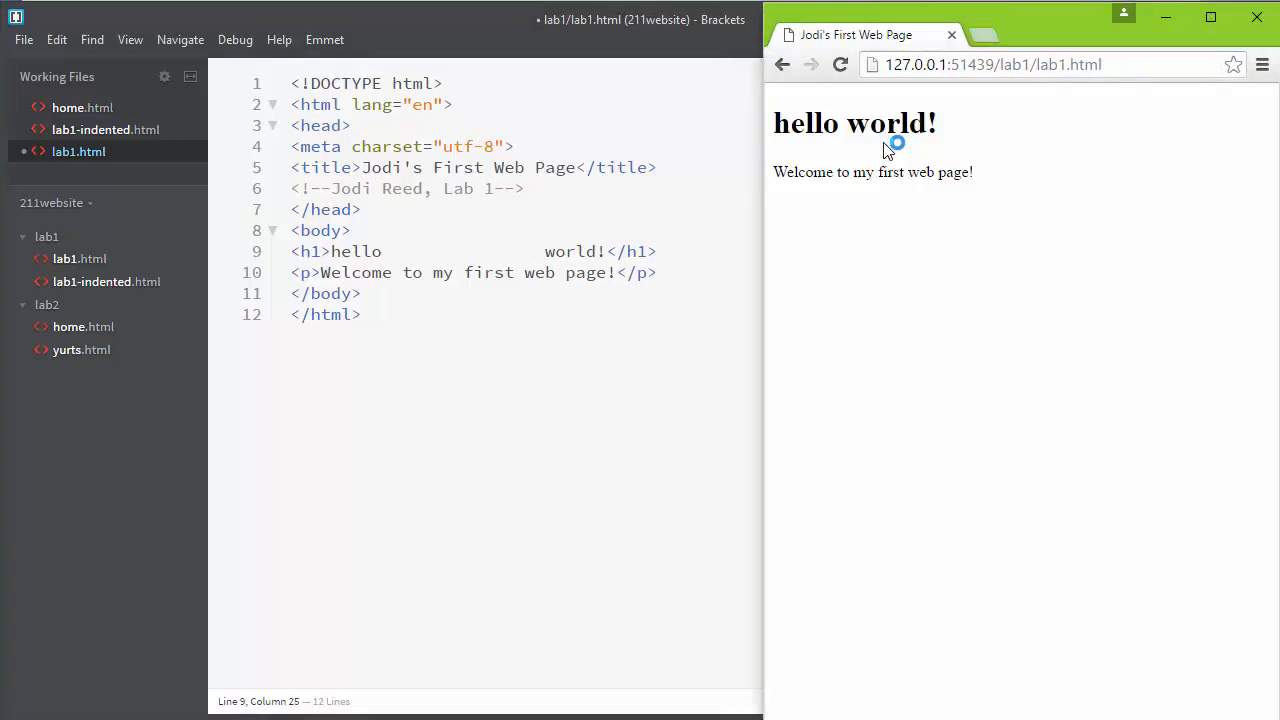
mouse_move(728, 177)
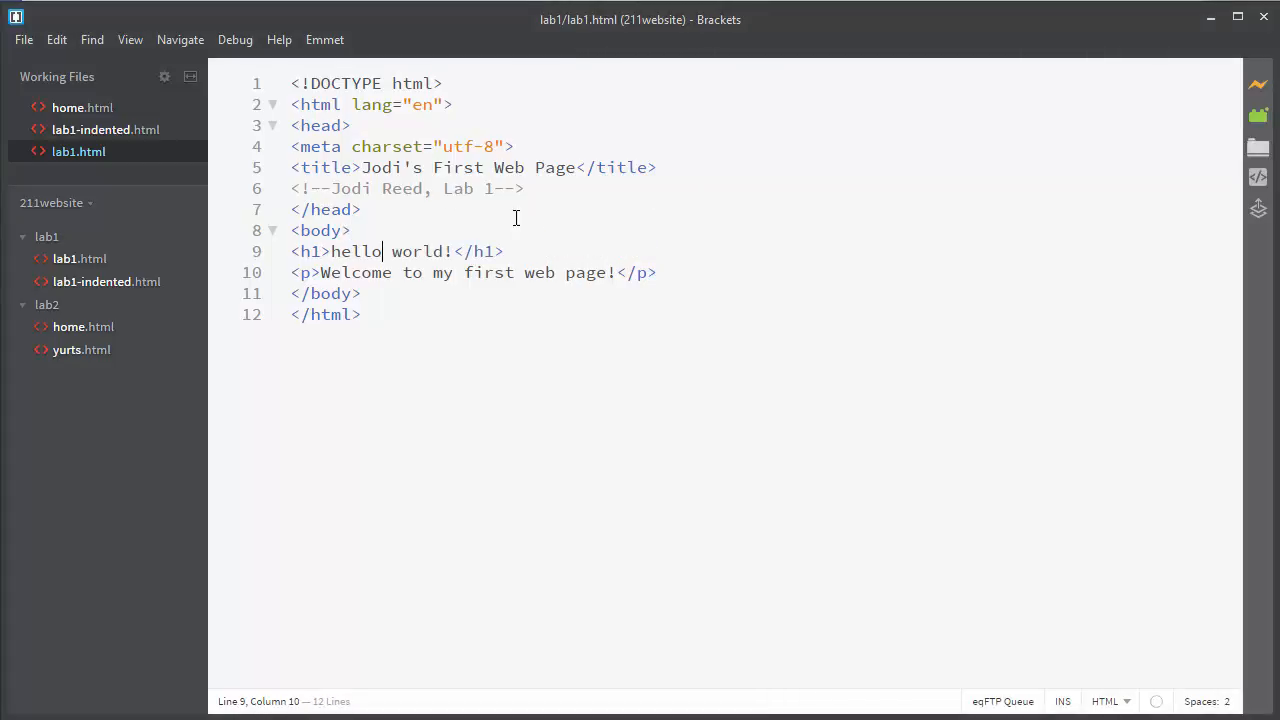
Indent the meta, title and comment lines inside head by one level.
click(330, 125)
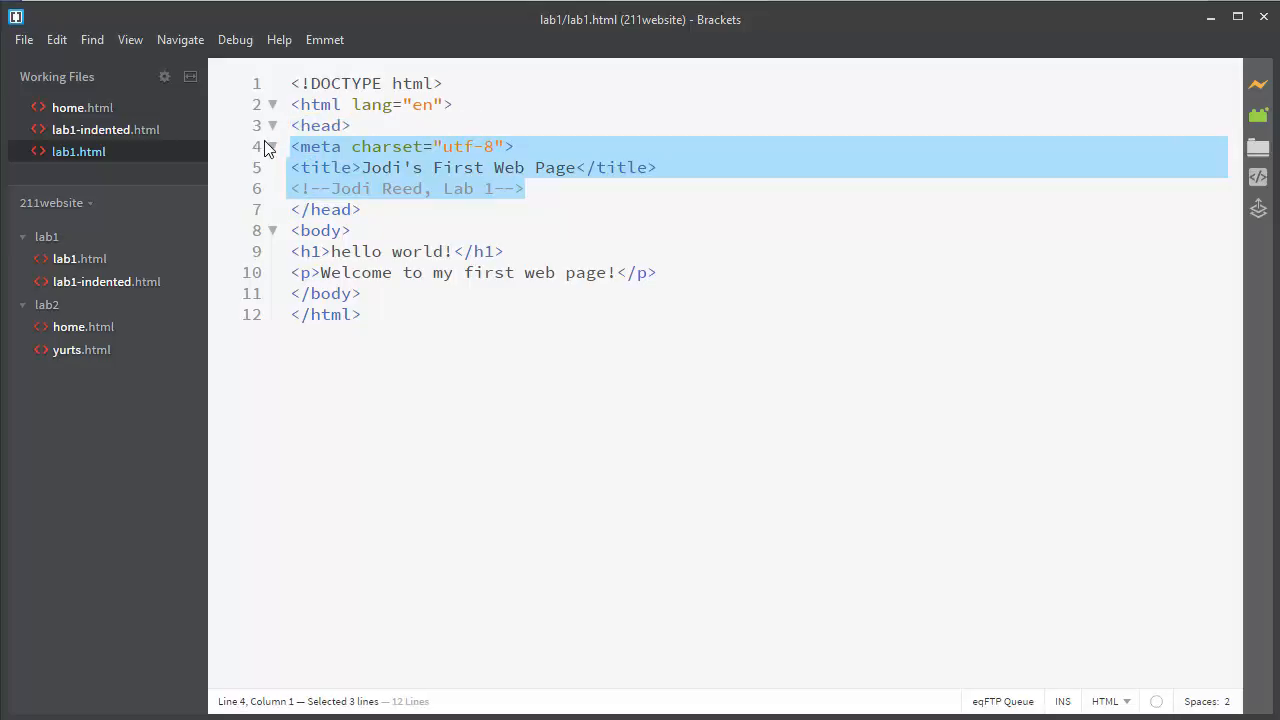
key(Tab)
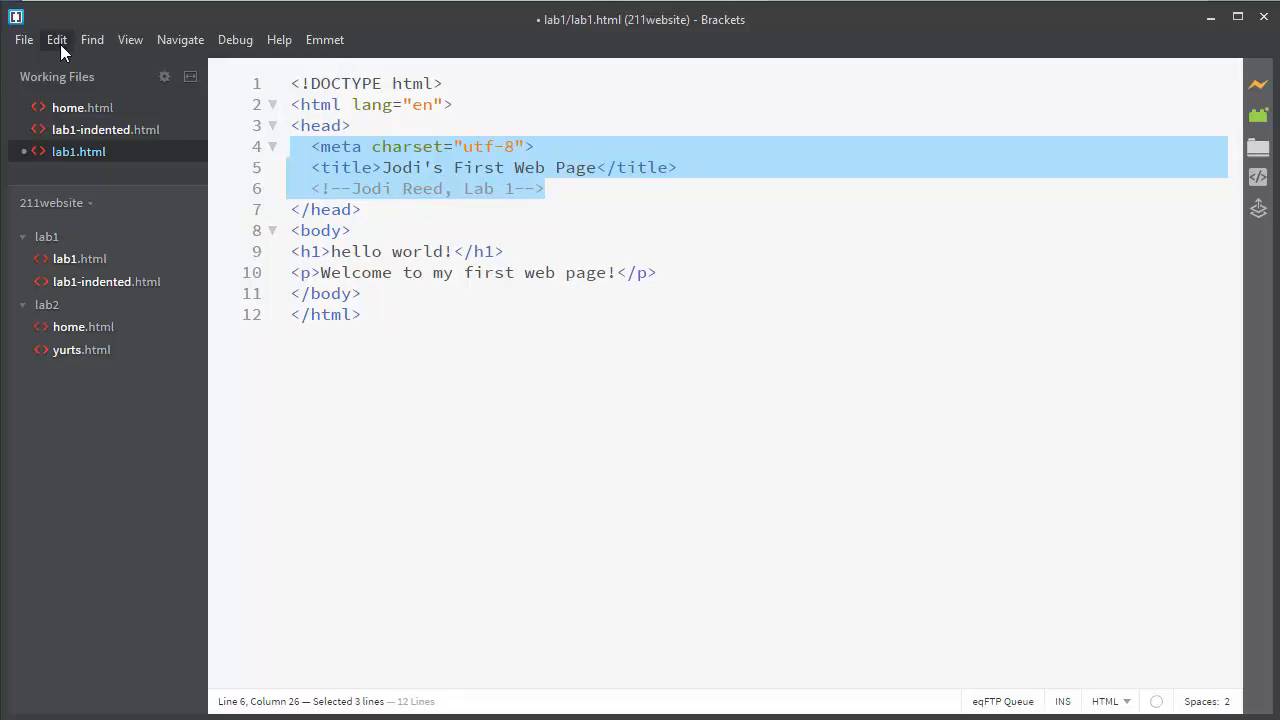
click(56, 39)
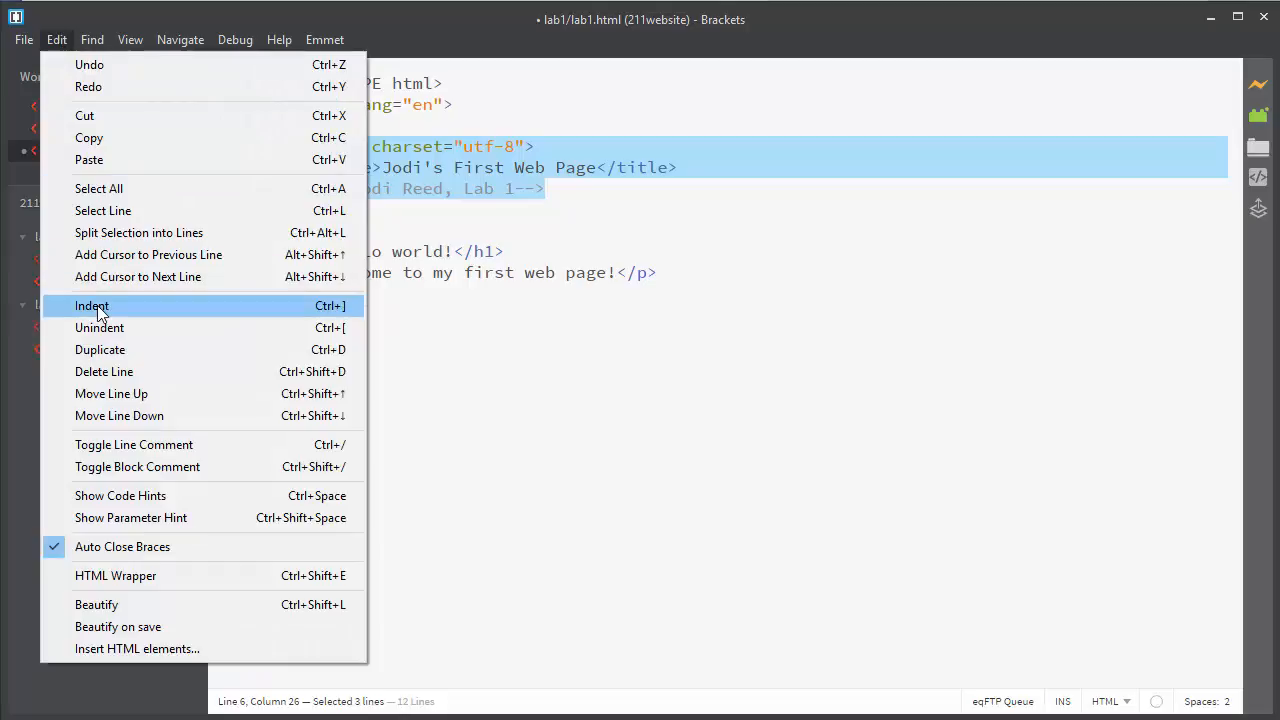
mouse_move(781, 204)
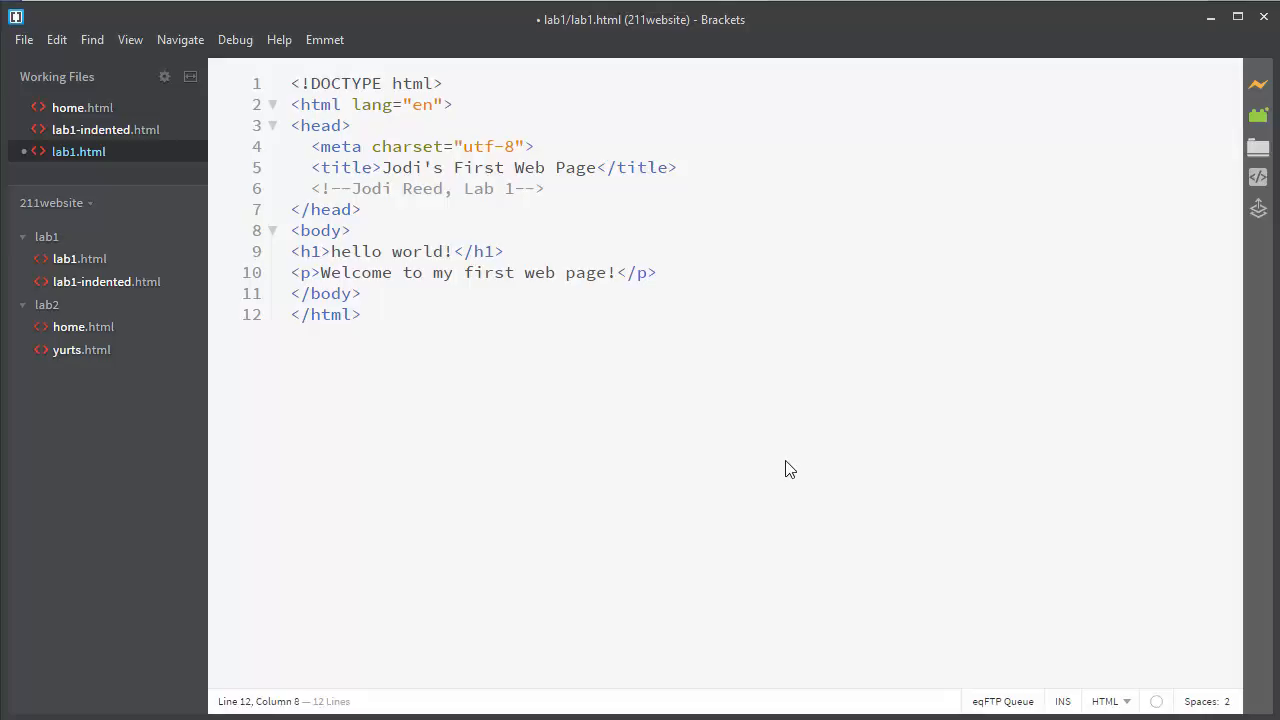
mouse_move(793, 460)
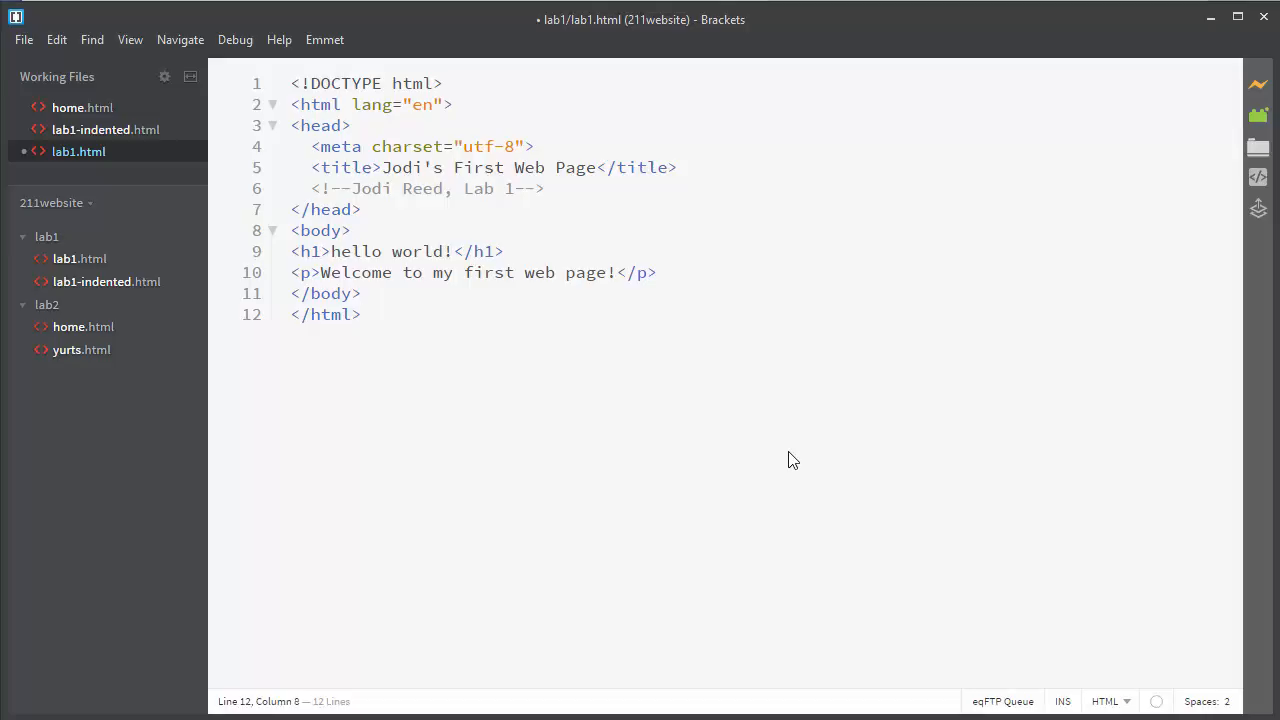
mouse_move(56, 40)
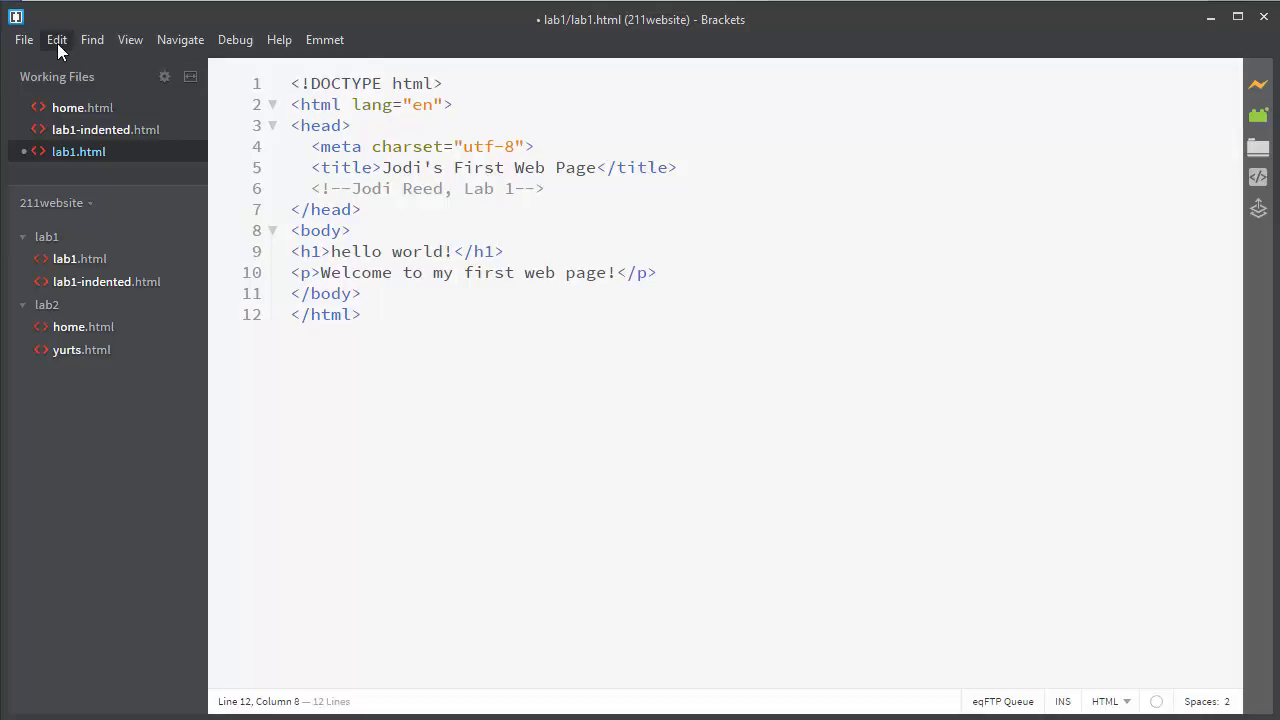
Run Edit > Beautify to reindent lab1.html, indenting the body contents.
click(57, 40)
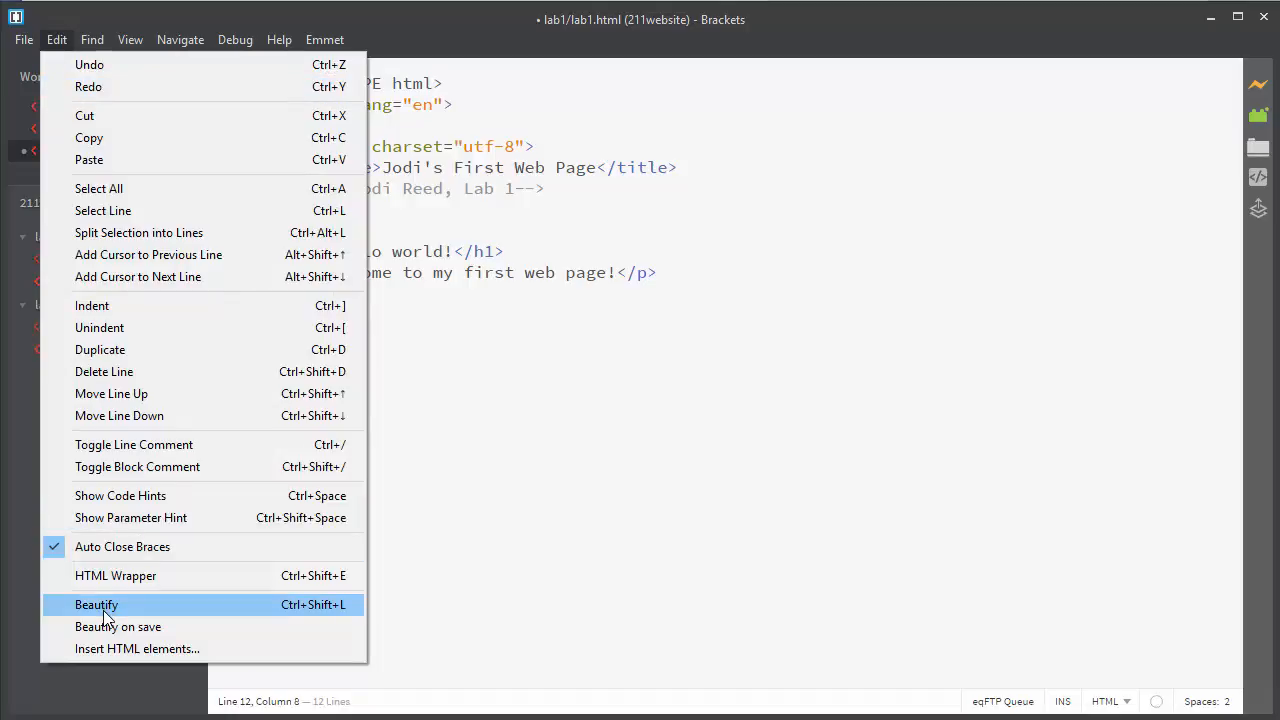
click(96, 604)
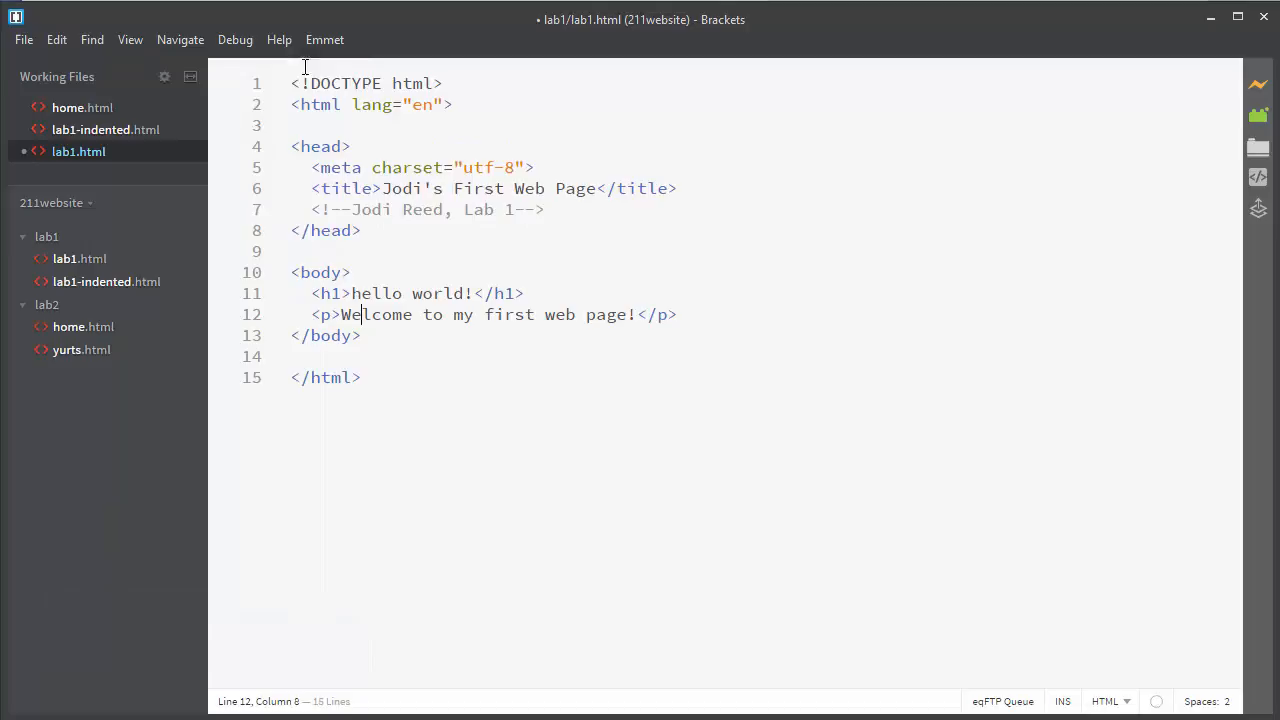
mouse_move(324, 40)
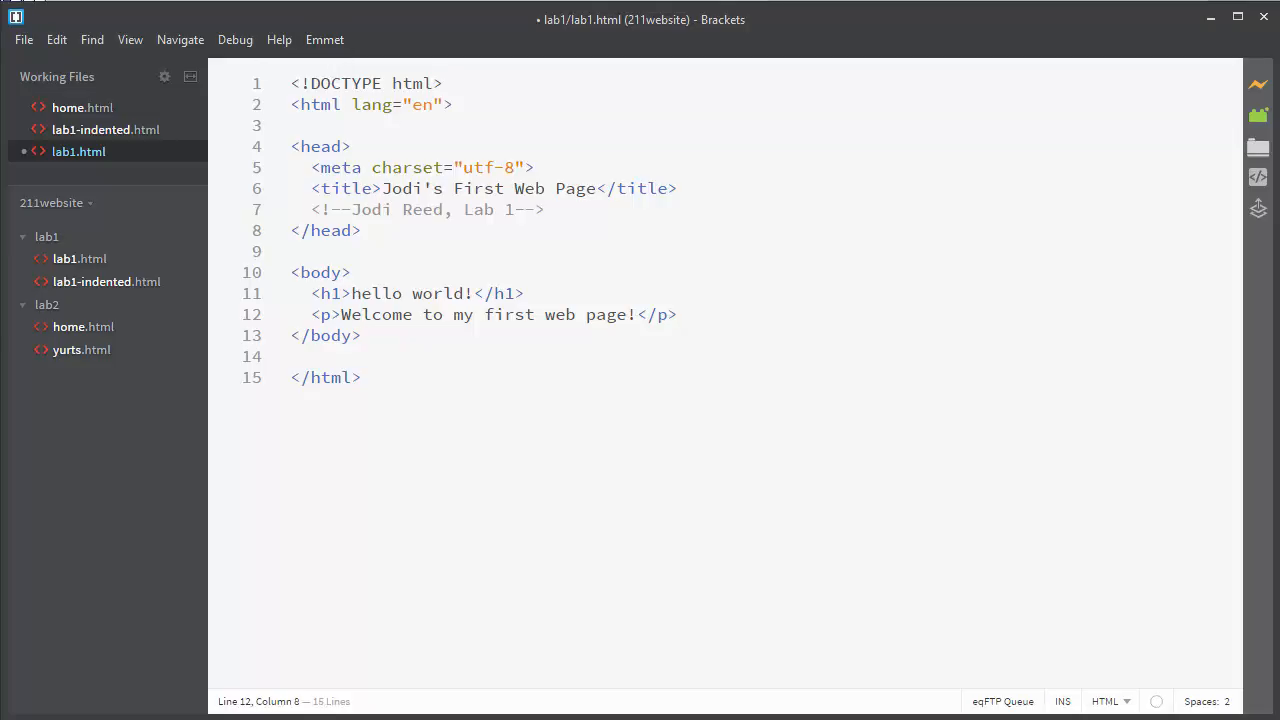
Open the Extension Manager from the File menu, showing available extensions.
click(23, 39)
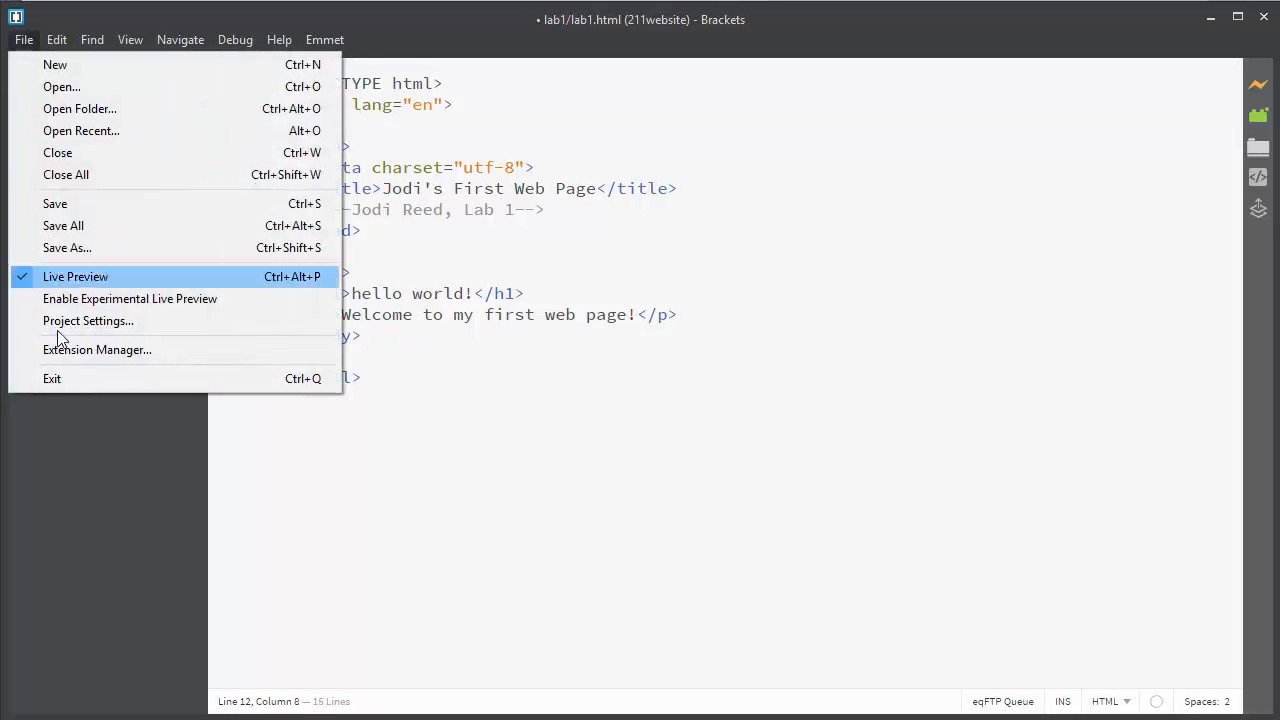
mouse_move(97, 349)
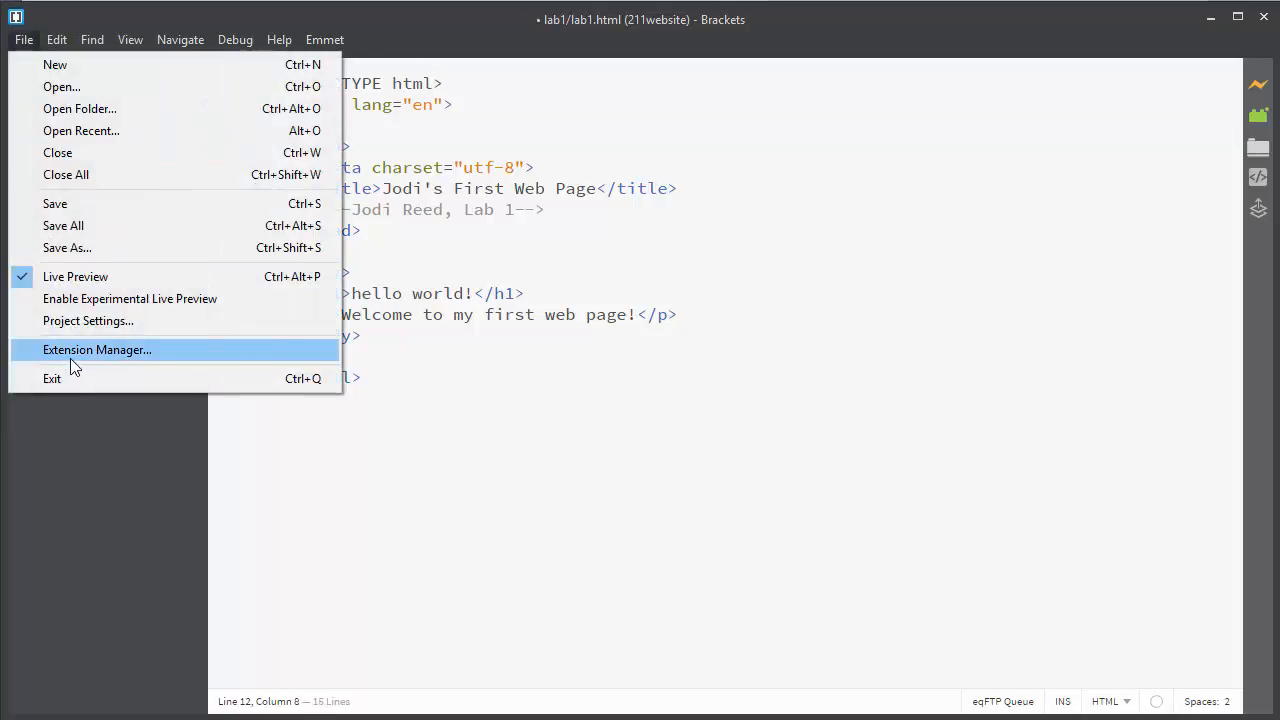
click(97, 349)
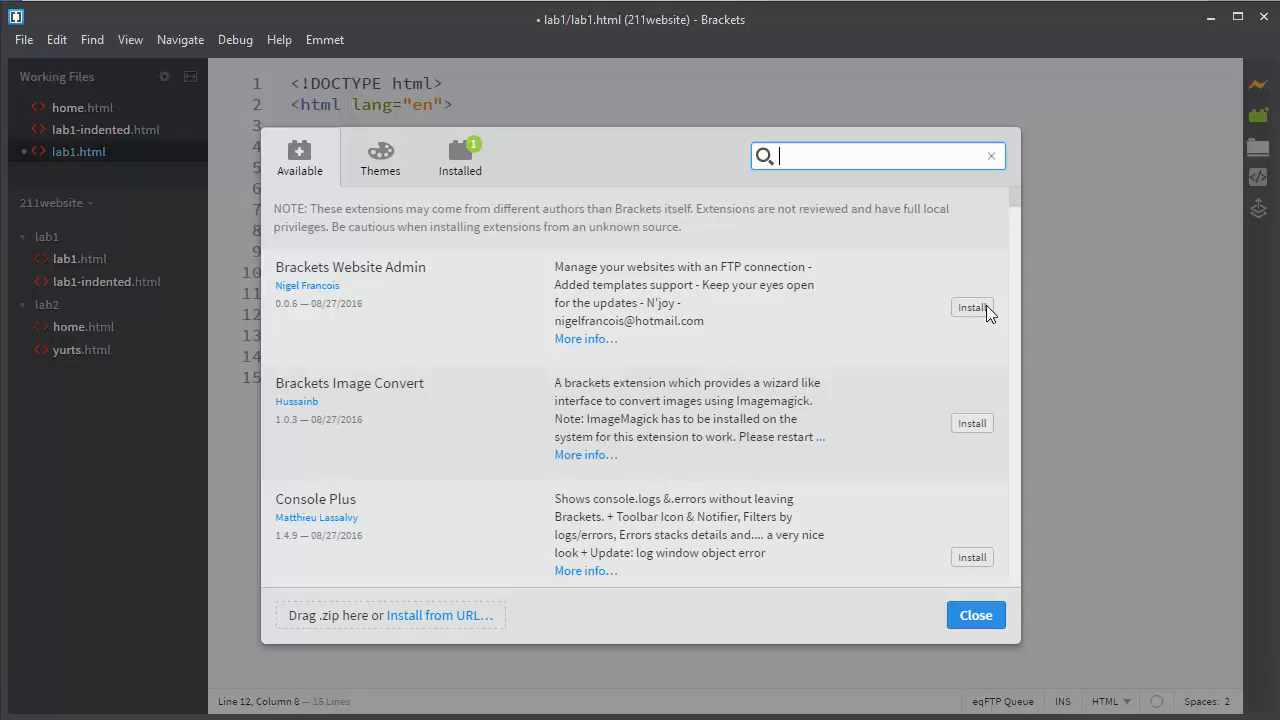
mouse_move(985, 310)
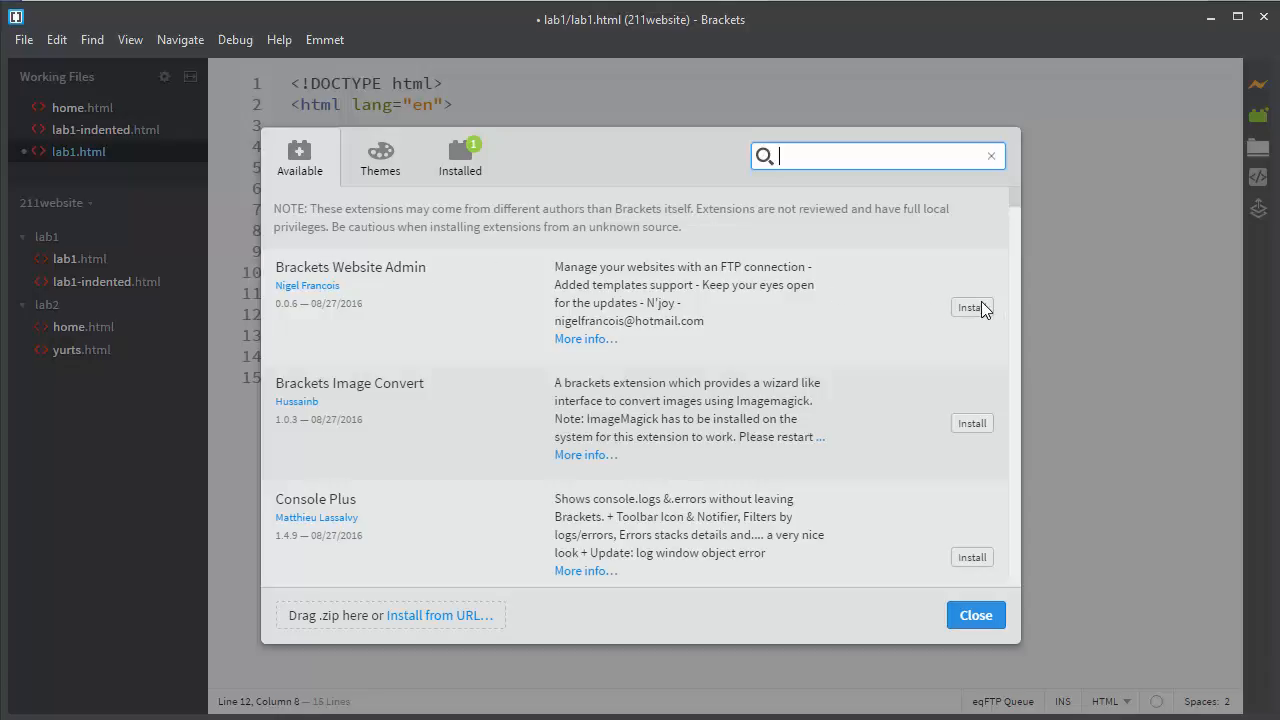